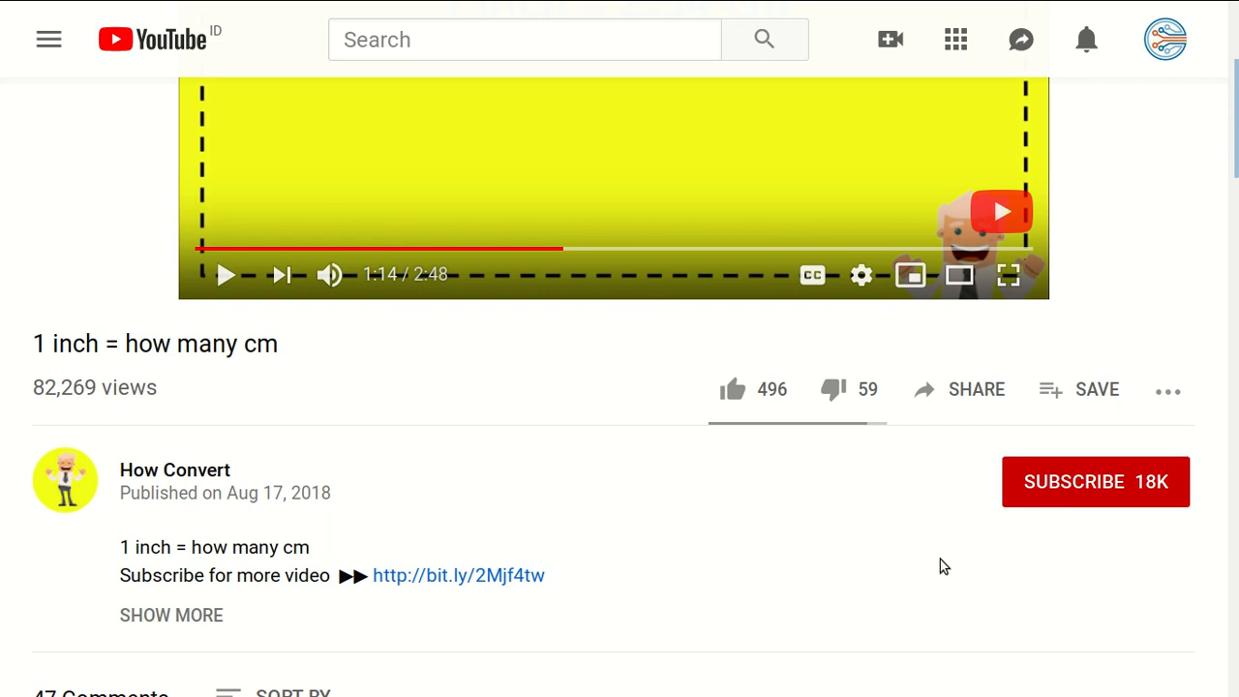
pyautogui.moveTo(624, 416)
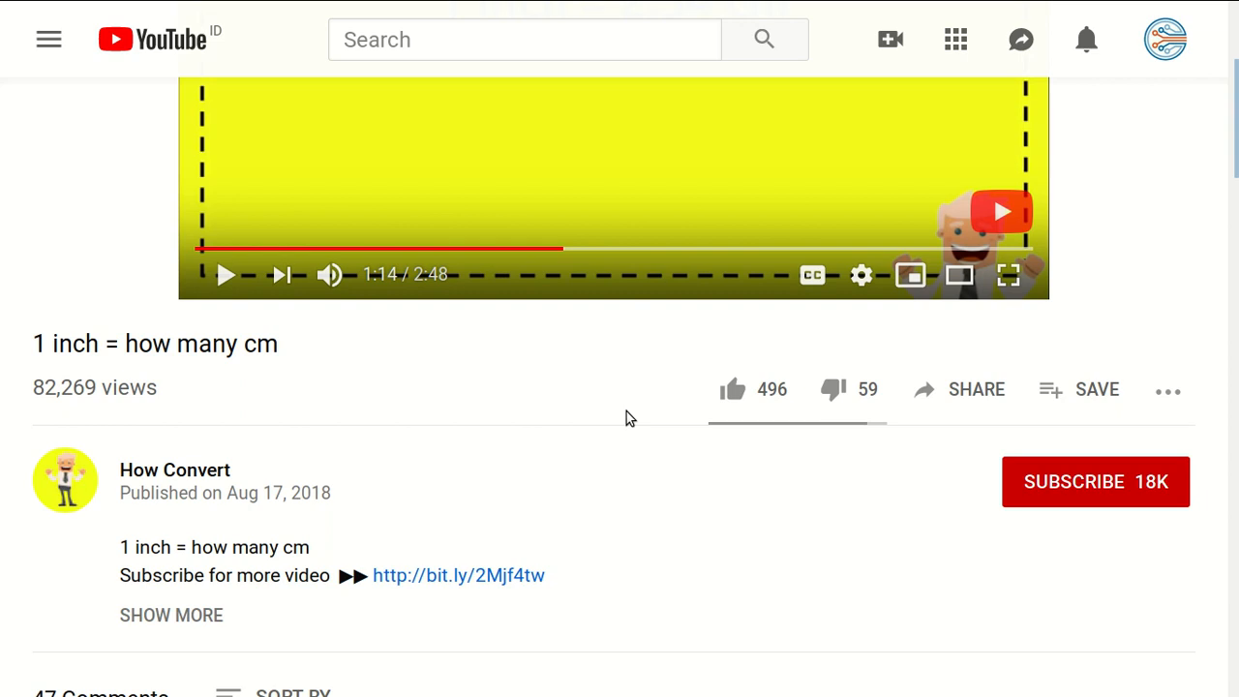
pyautogui.moveTo(731, 389)
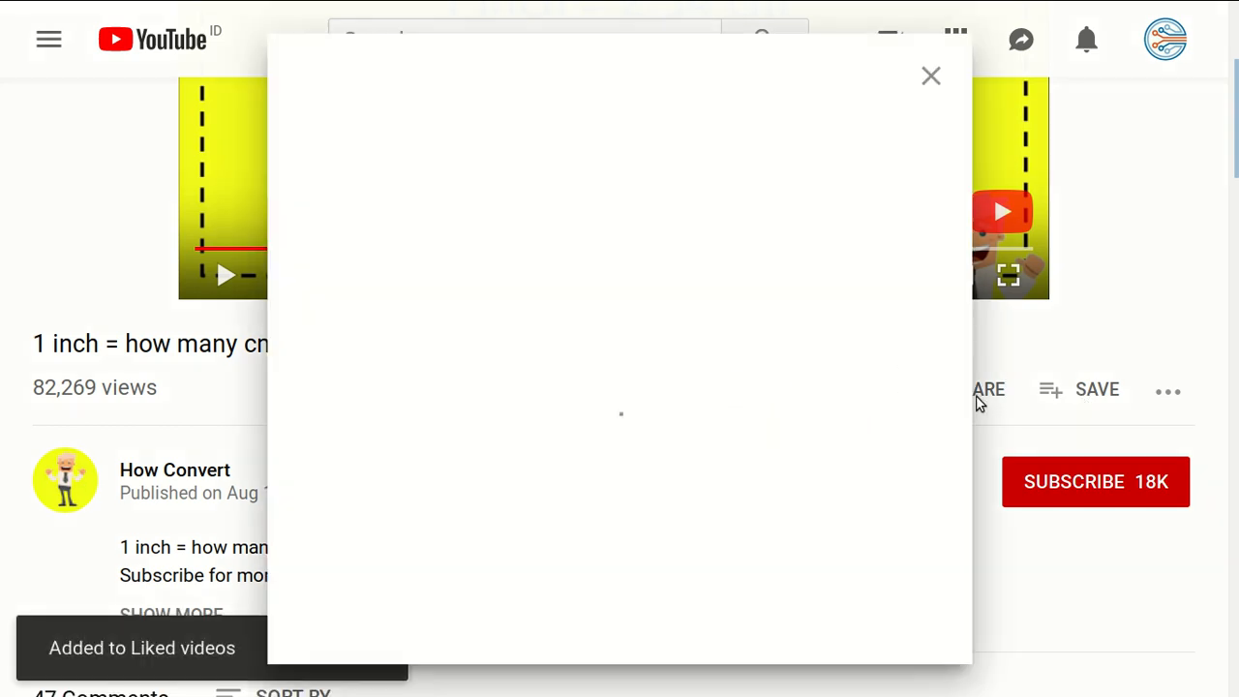
# Step: Like the "1 inch = how many cm" video and dismiss the pop-up dialog
pyautogui.click(929, 76)
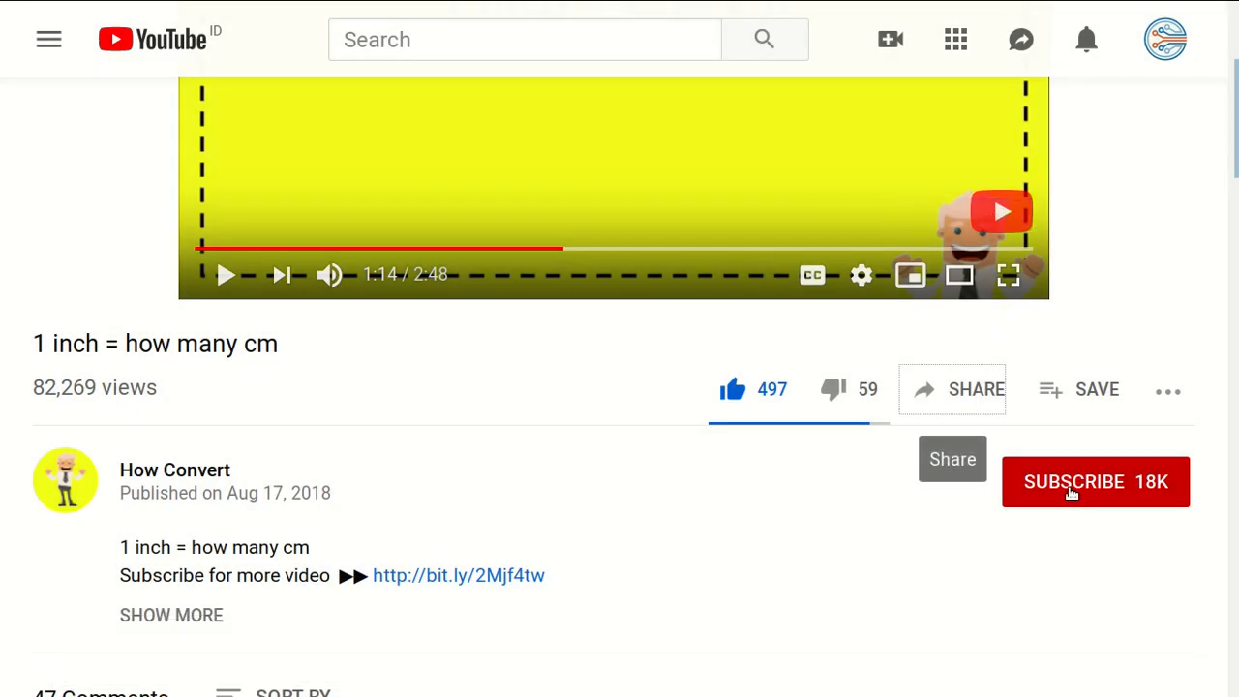
# Step: Subscribe to the How Convert channel with all new-video notifications turned on
pyautogui.click(1096, 481)
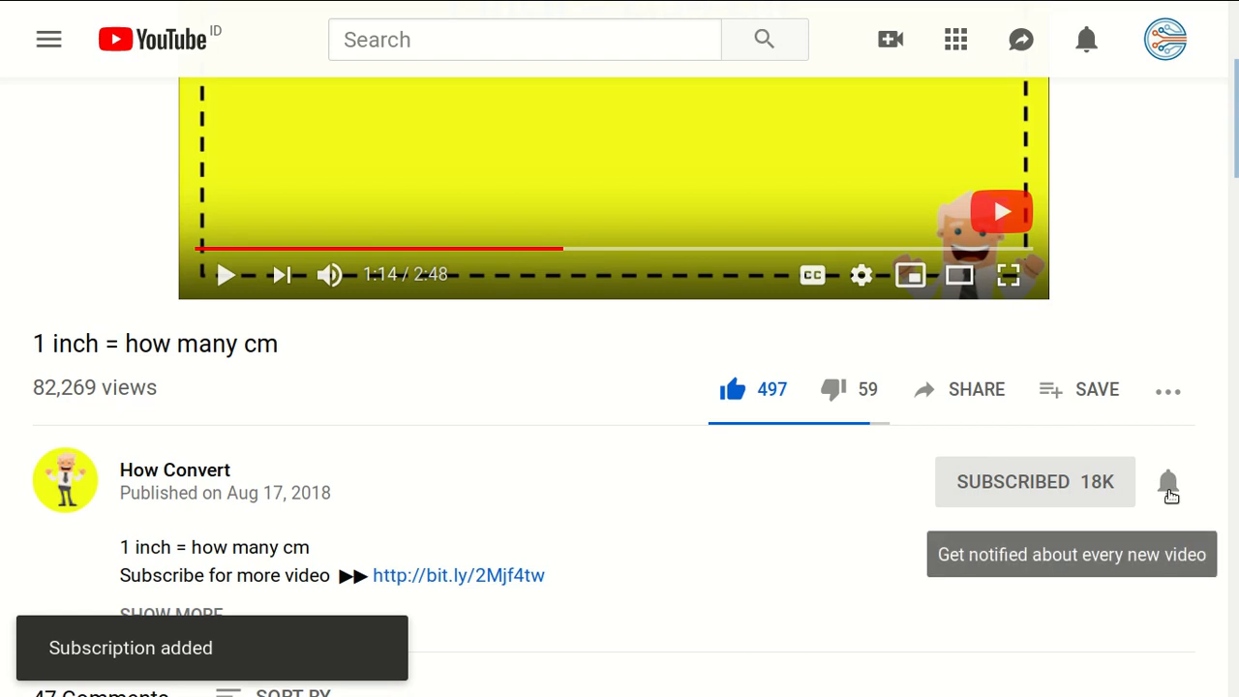
pyautogui.click(1169, 484)
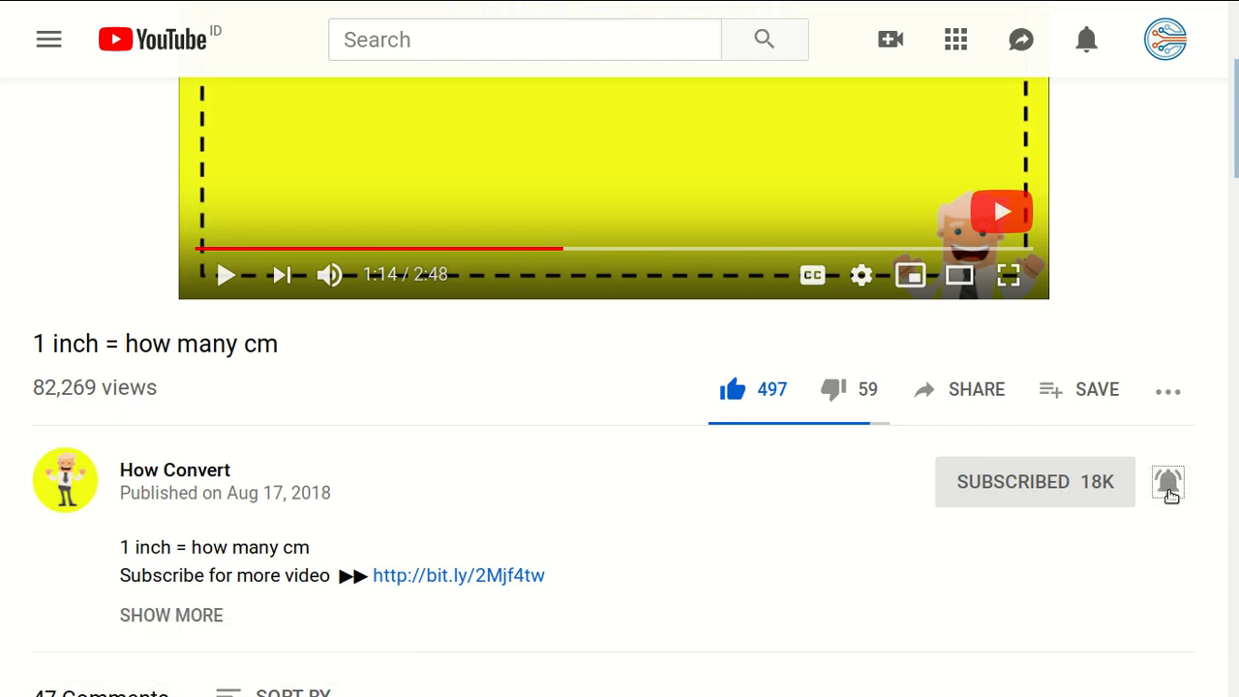
pyautogui.moveTo(784, 511)
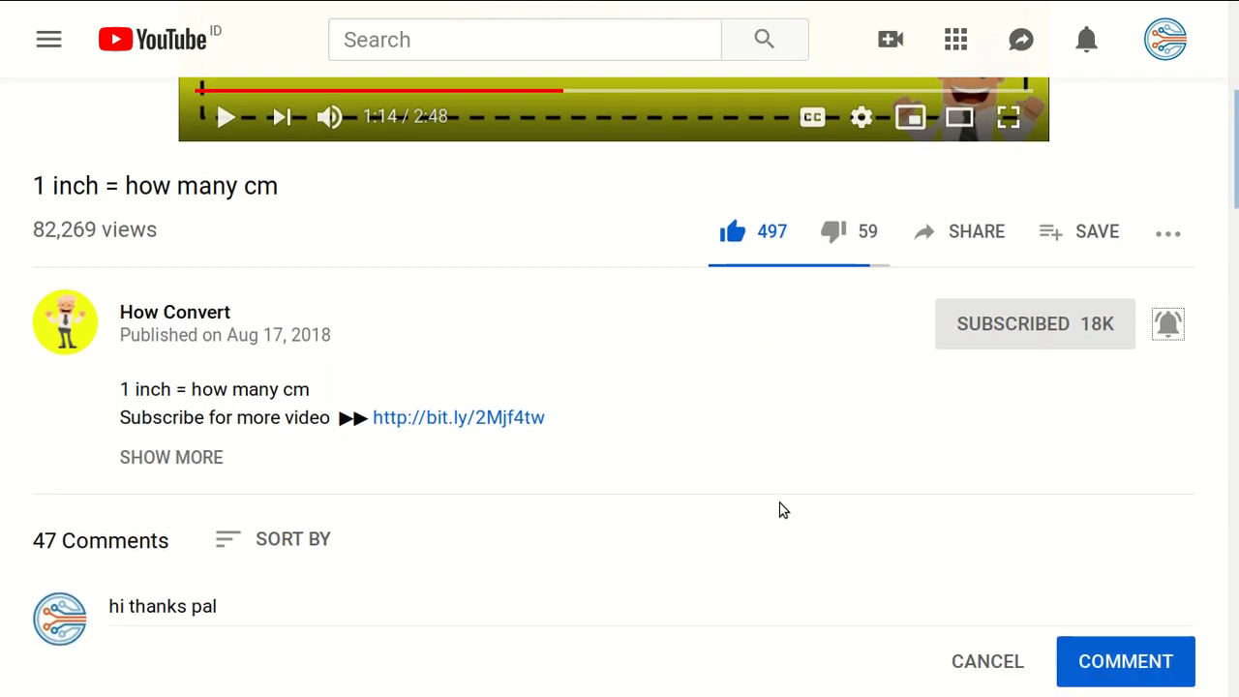
# Step: Post the comment "hi thanks pal" in the video's comment box
pyautogui.scroll(-3)
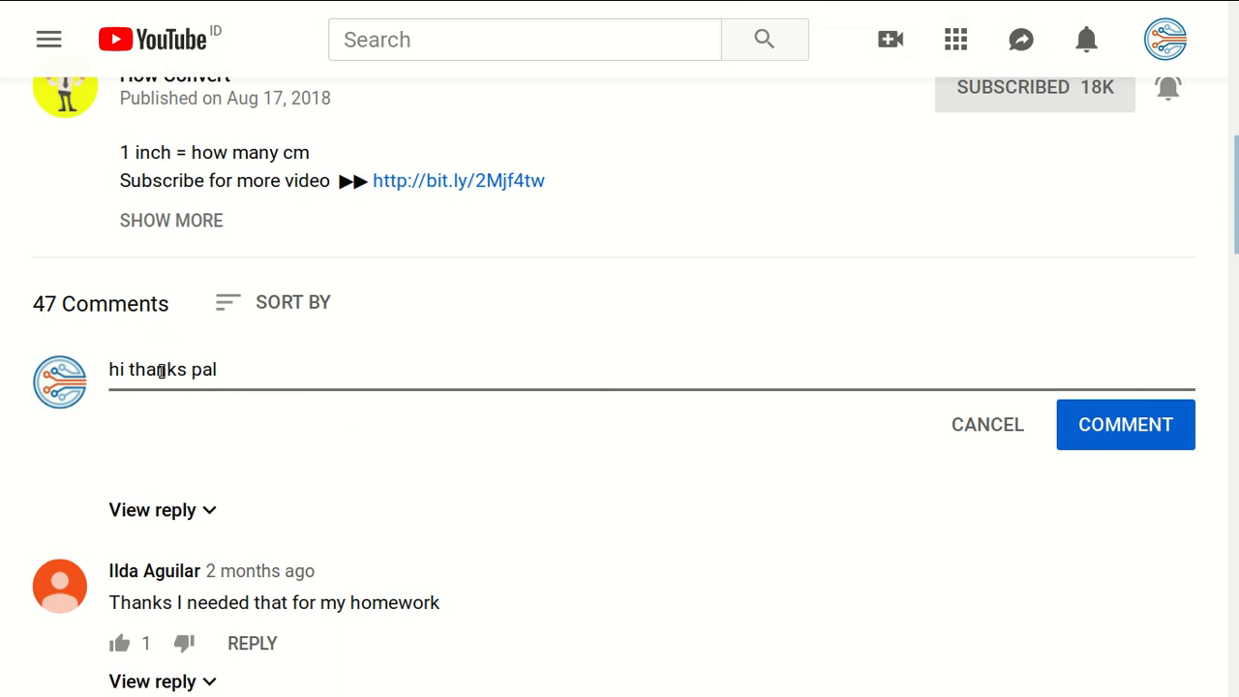
pyautogui.moveTo(325, 407)
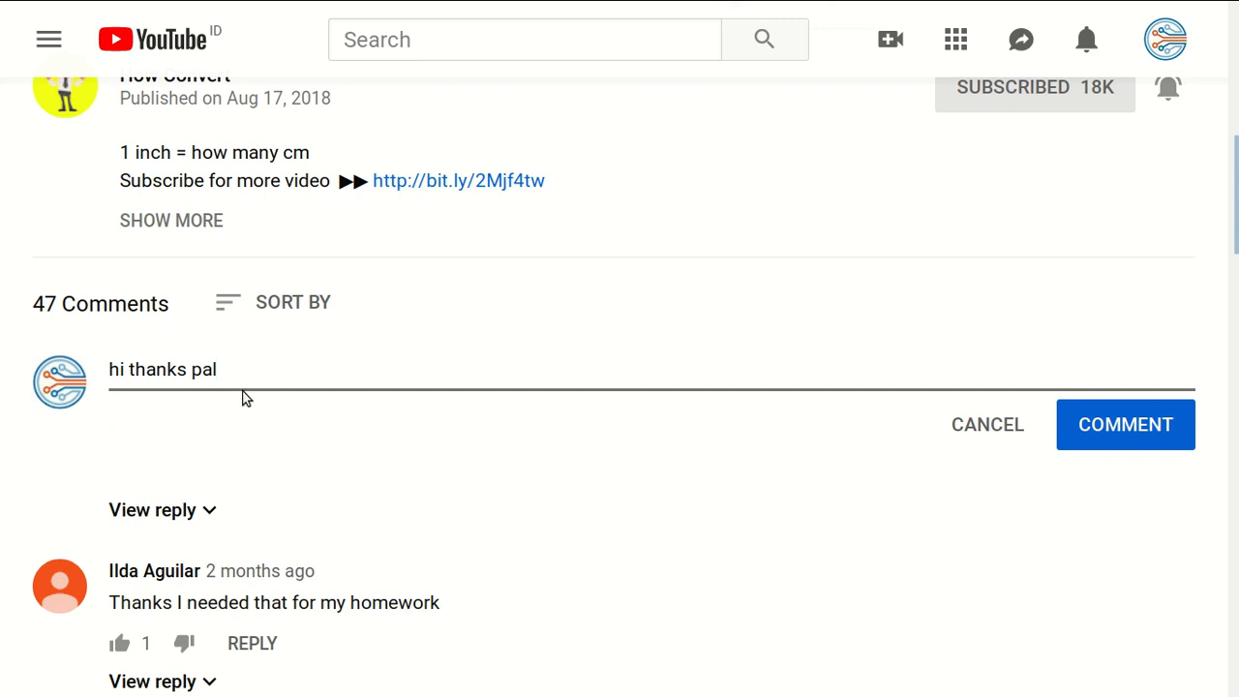
pyautogui.moveTo(1202, 389)
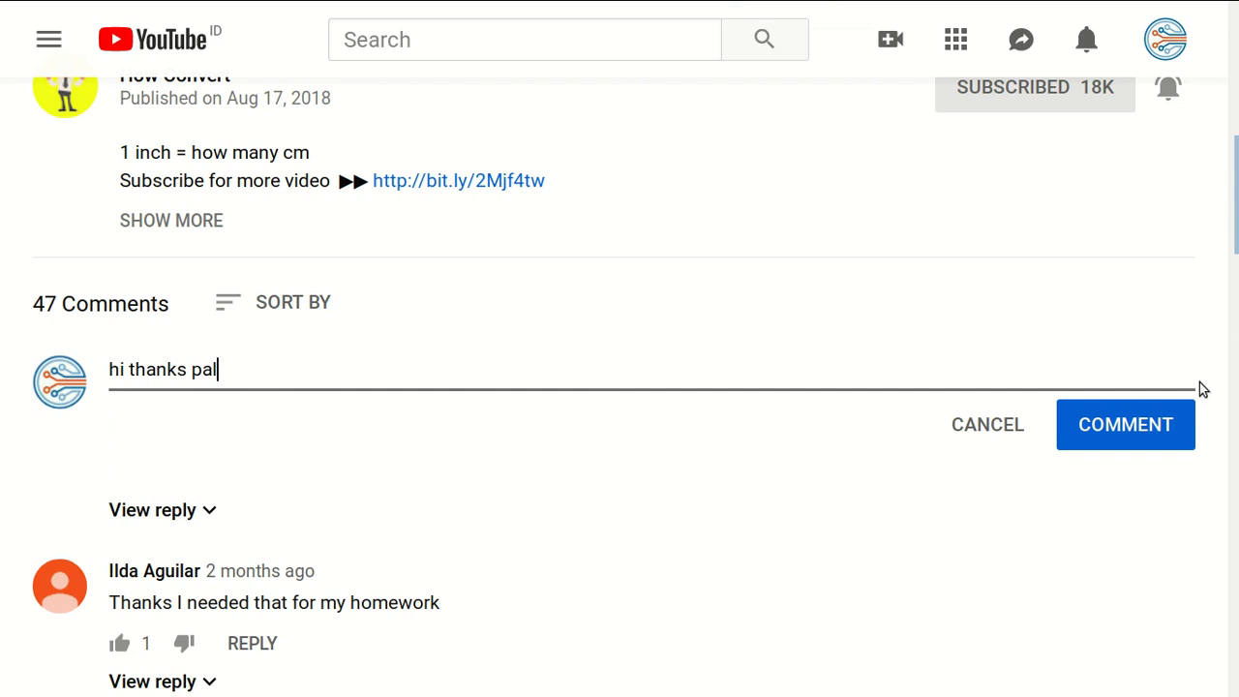
pyautogui.click(1124, 424)
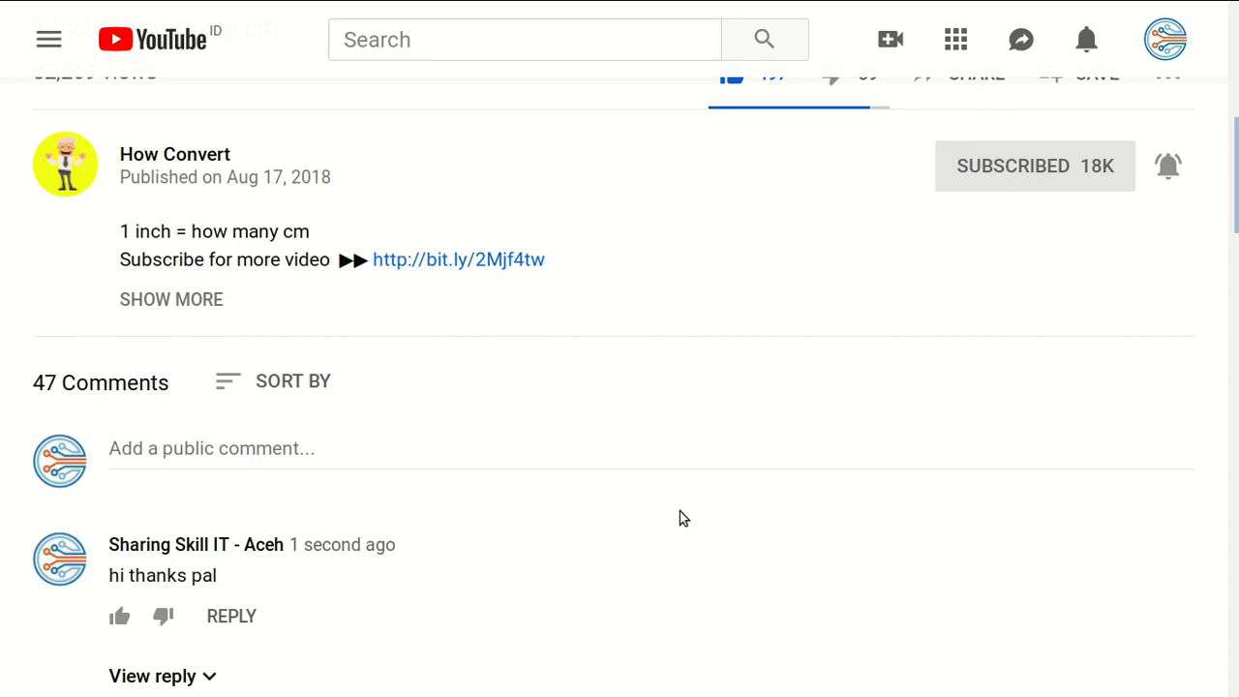